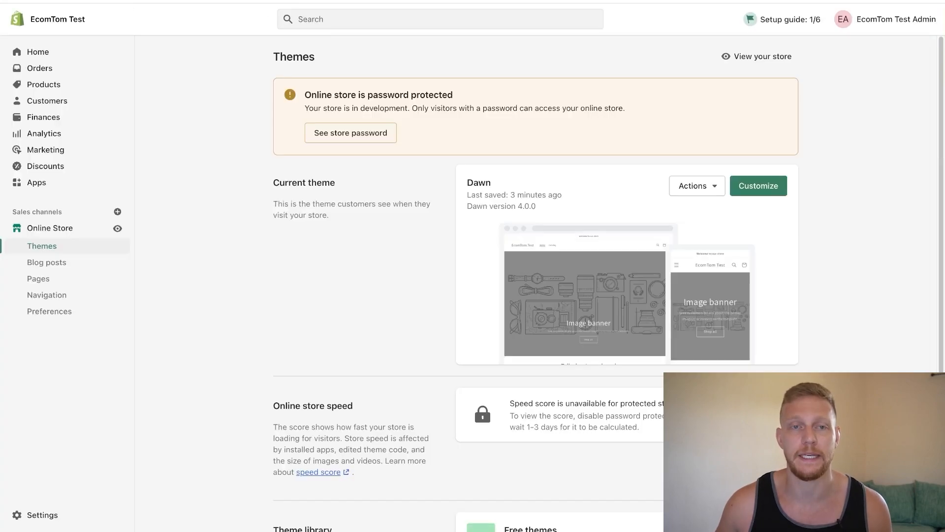
pyautogui.moveTo(46, 295)
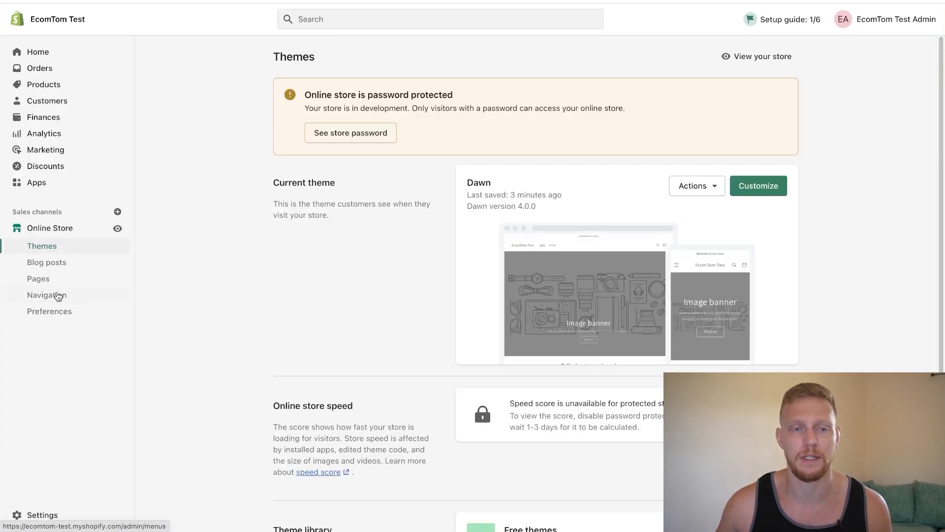
# Open Navigation from the Online Store sidebar section.
pyautogui.click(46, 295)
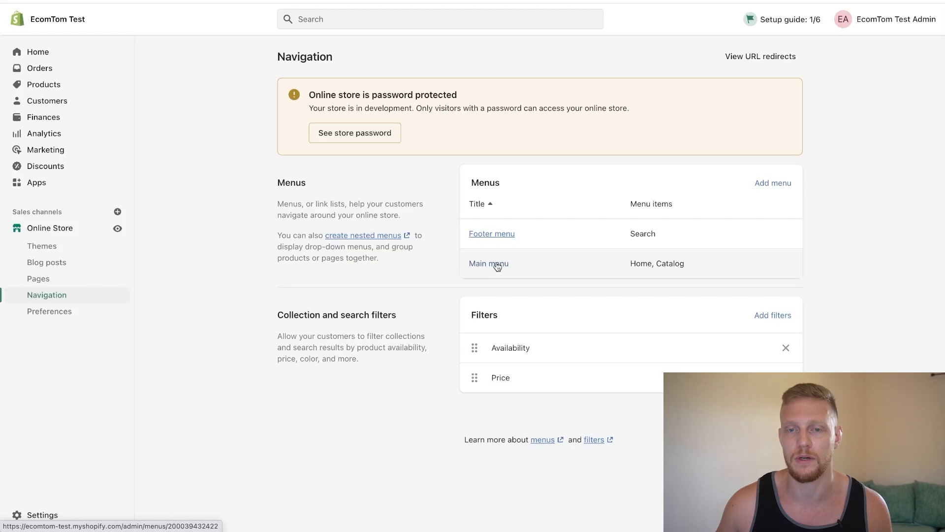
# Open the Main menu editor and start adding a new menu item.
pyautogui.click(488, 263)
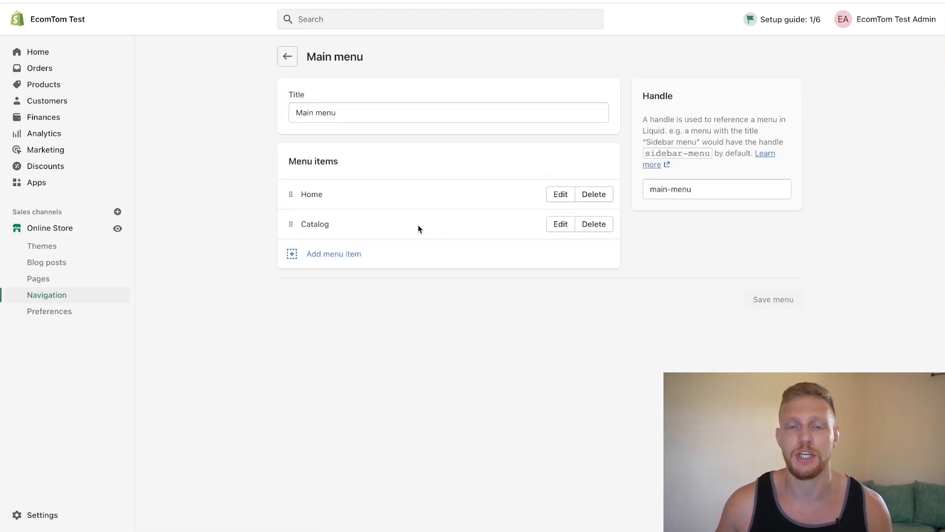
pyautogui.moveTo(353, 231)
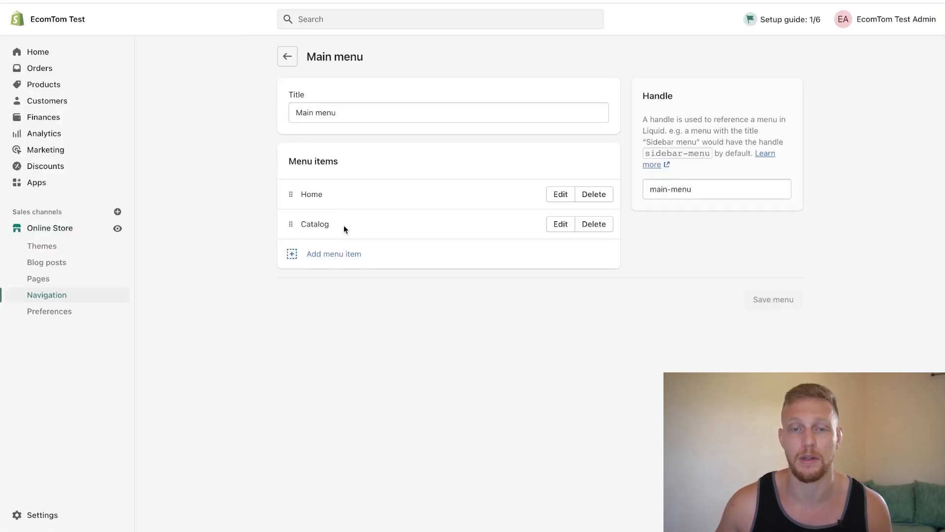
pyautogui.click(333, 253)
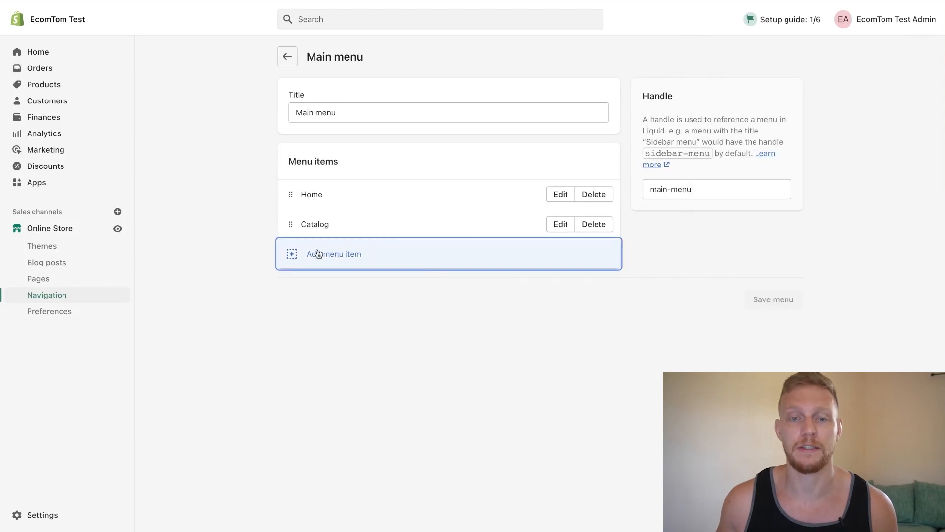
# Add a 'Recliner Chair' menu item linked to the placeholder #.
pyautogui.click(330, 254)
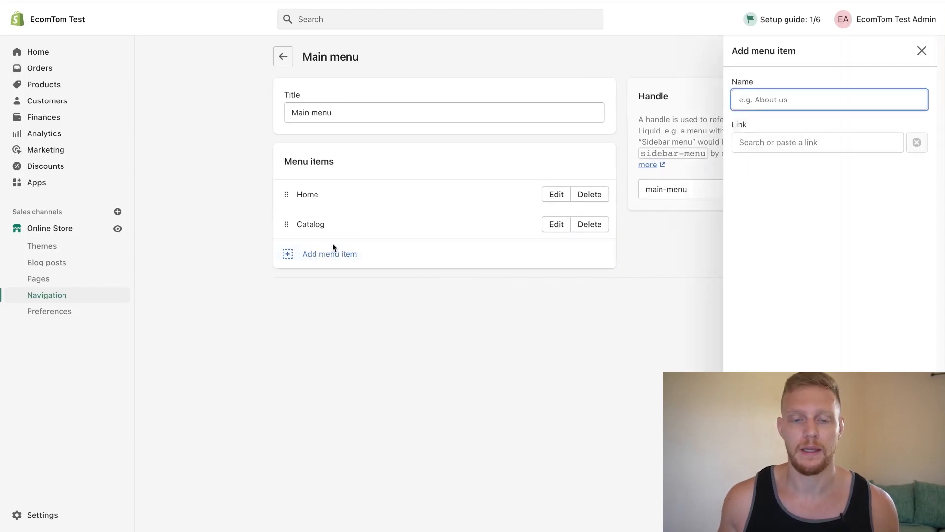
pyautogui.write('Recliner Chair')
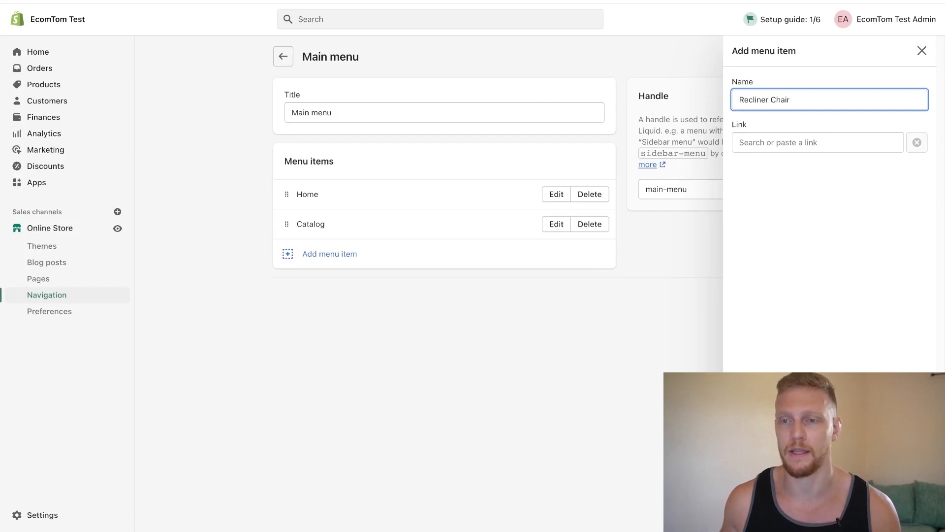
pyautogui.moveTo(808, 145)
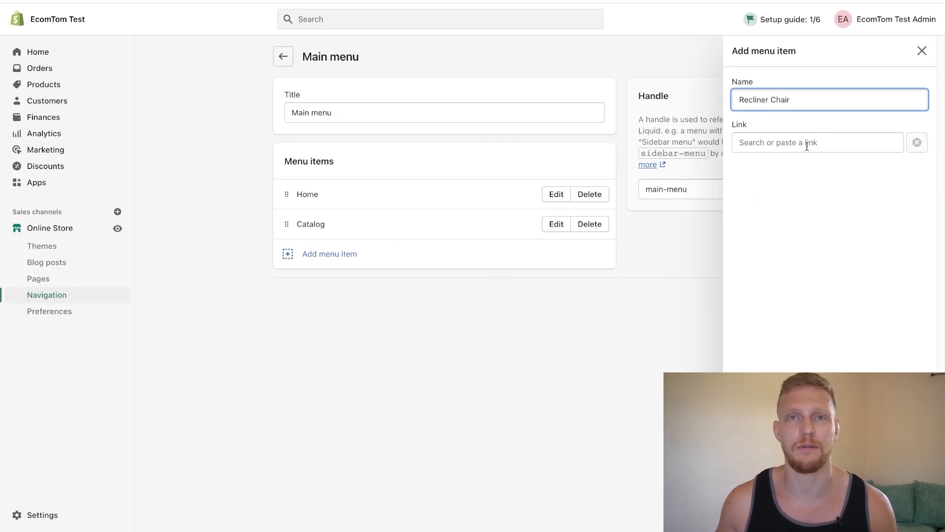
pyautogui.click(817, 143)
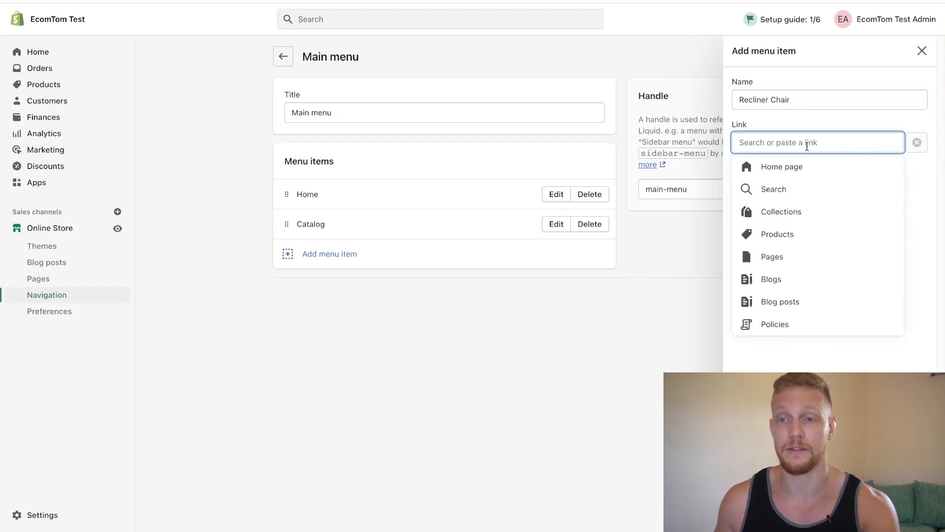
pyautogui.write('#')
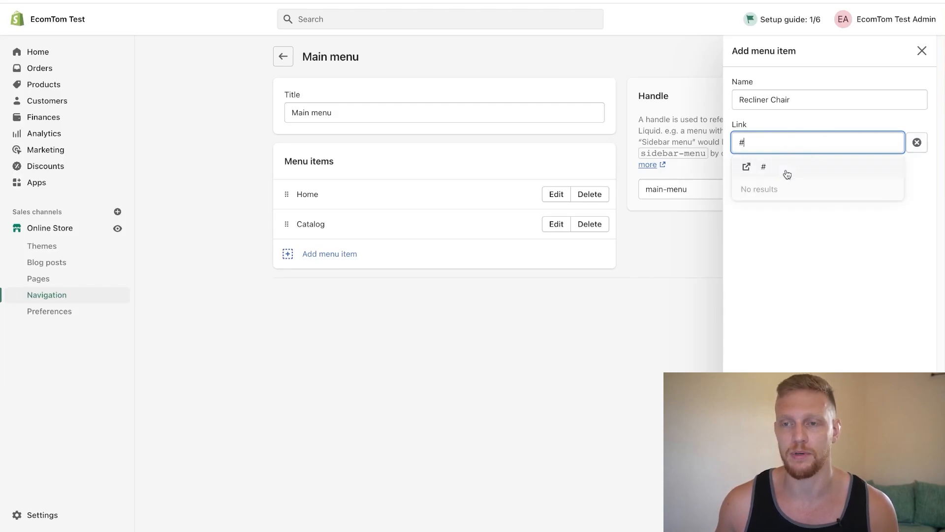
pyautogui.click(764, 167)
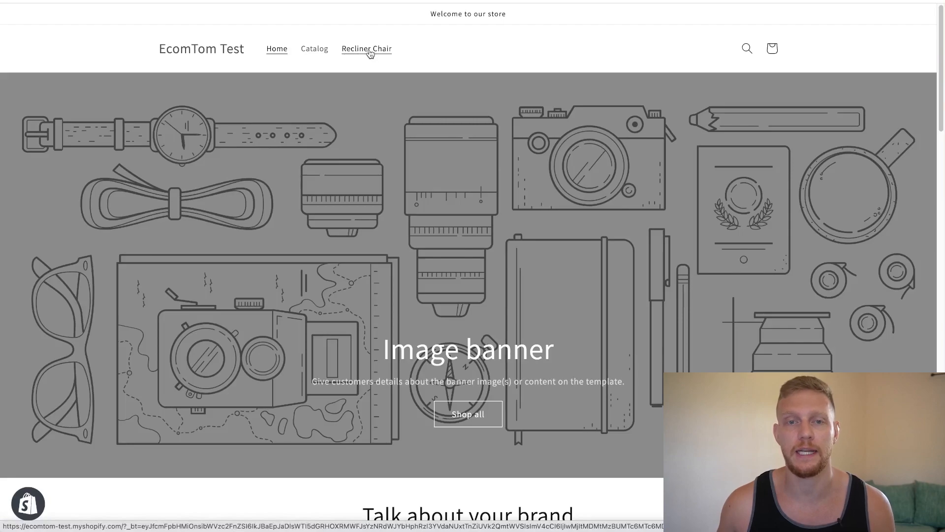
pyautogui.moveTo(395, 58)
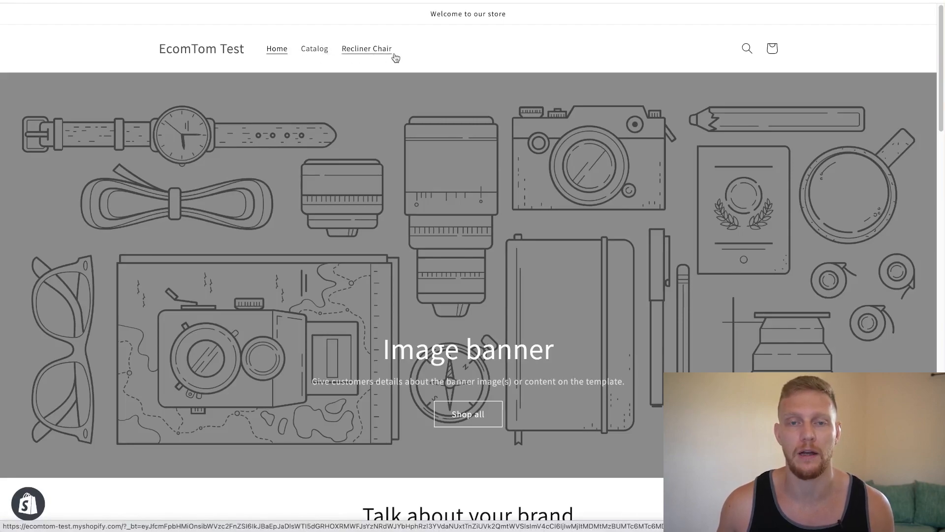
pyautogui.moveTo(605, 48)
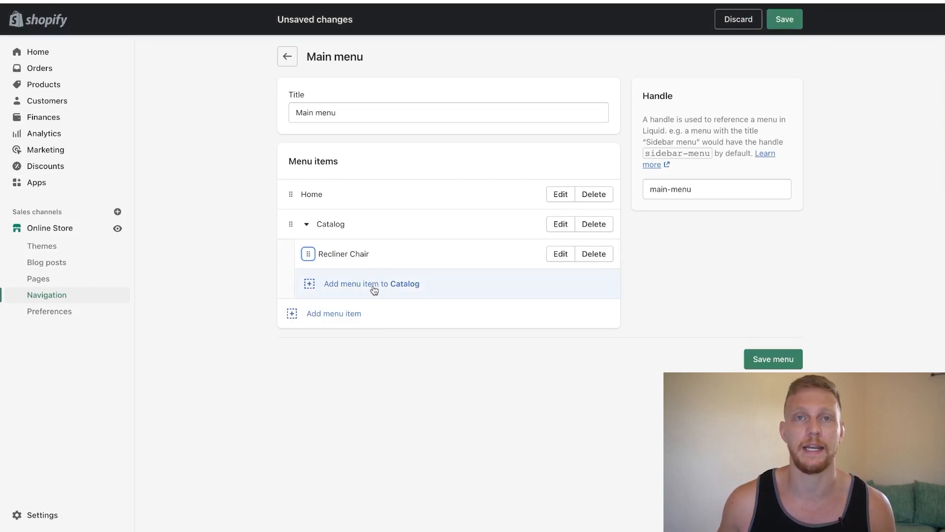
# Add 'Leather Chair' with a link under Catalog and save the main menu.
pyautogui.click(372, 284)
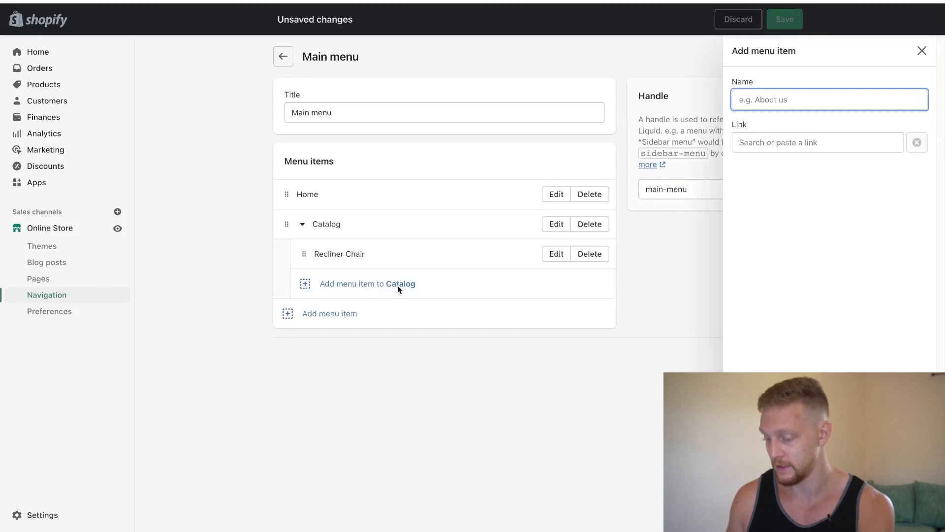
pyautogui.write('Leather Chair')
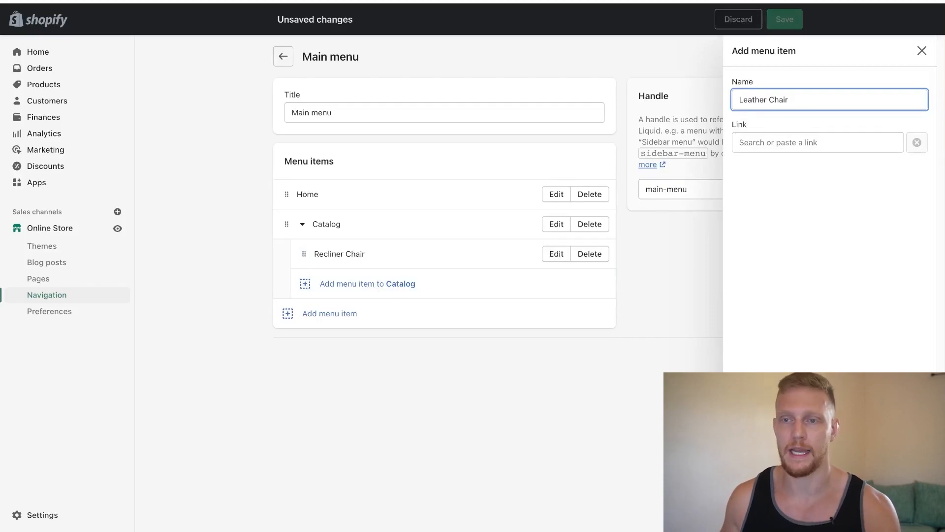
pyautogui.click(817, 142)
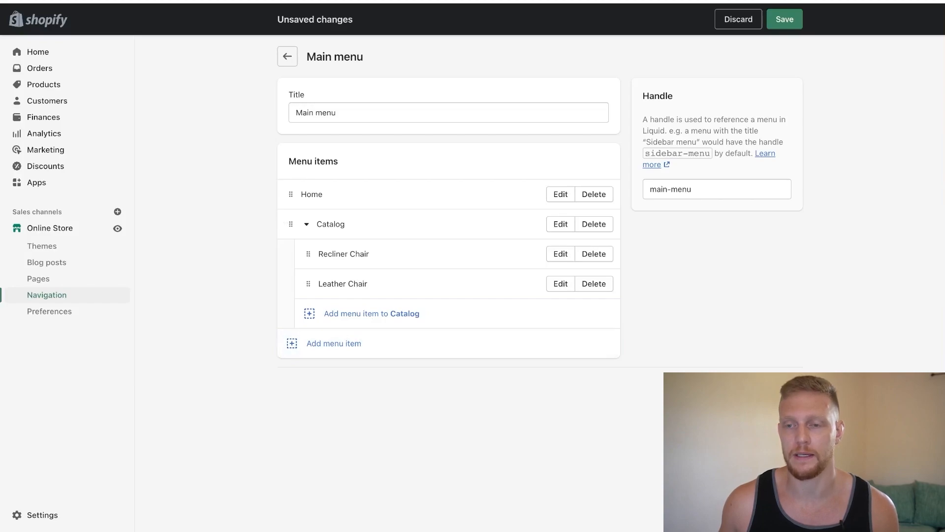
pyautogui.click(785, 19)
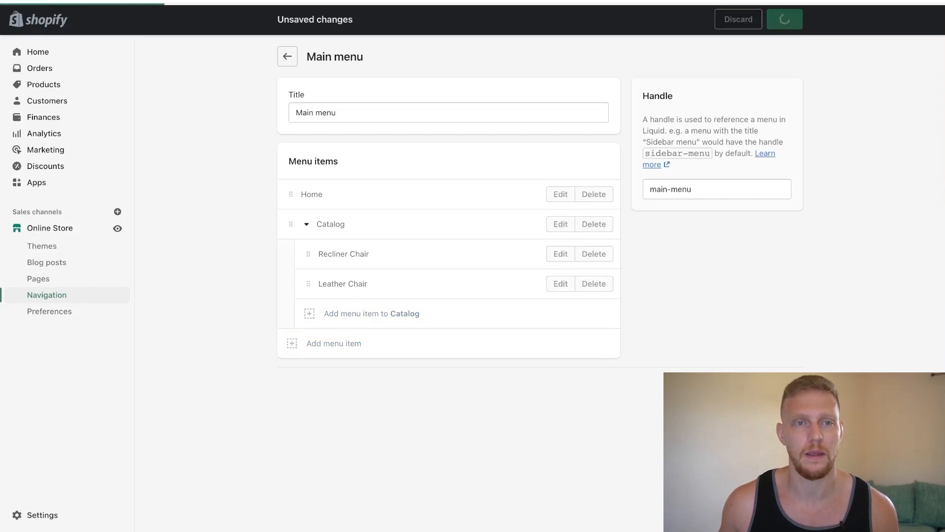
# Preview the Catalog dropdown on the storefront, then view the nested menu.
pyautogui.click(784, 18)
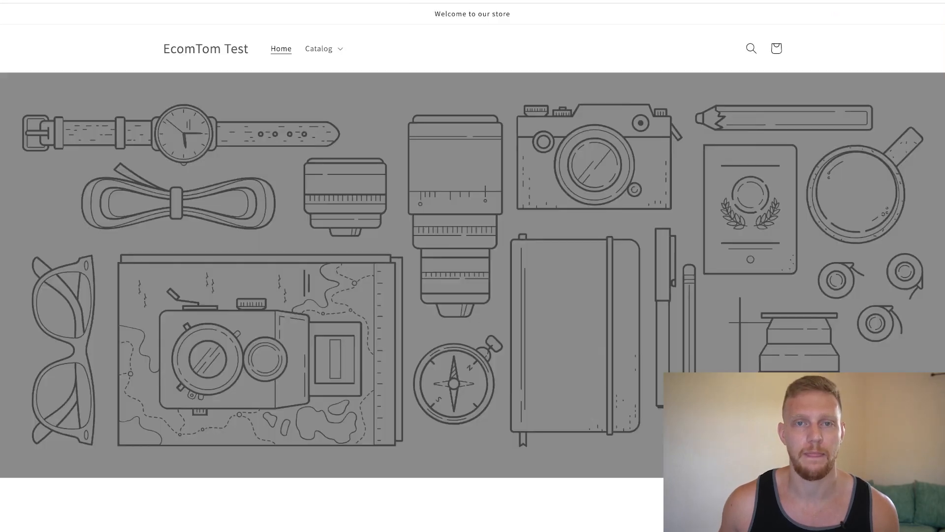
pyautogui.click(319, 48)
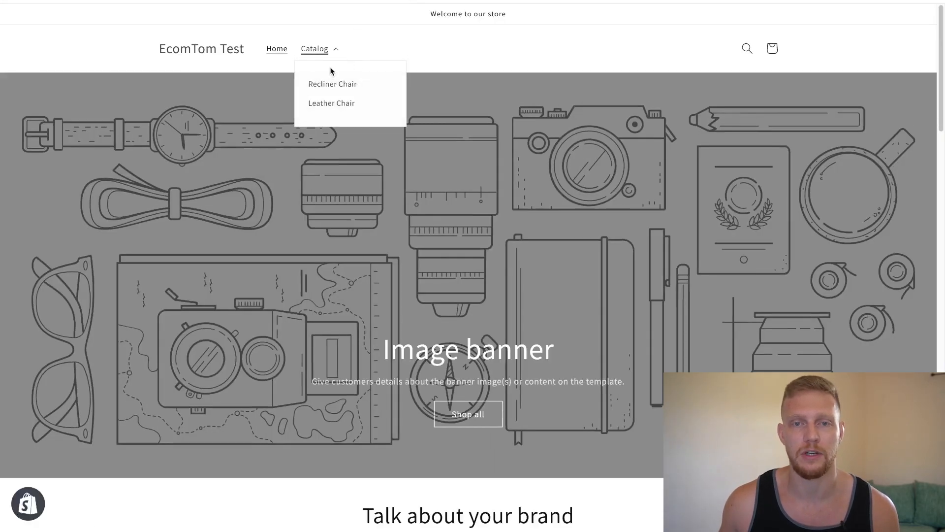
pyautogui.moveTo(497, 55)
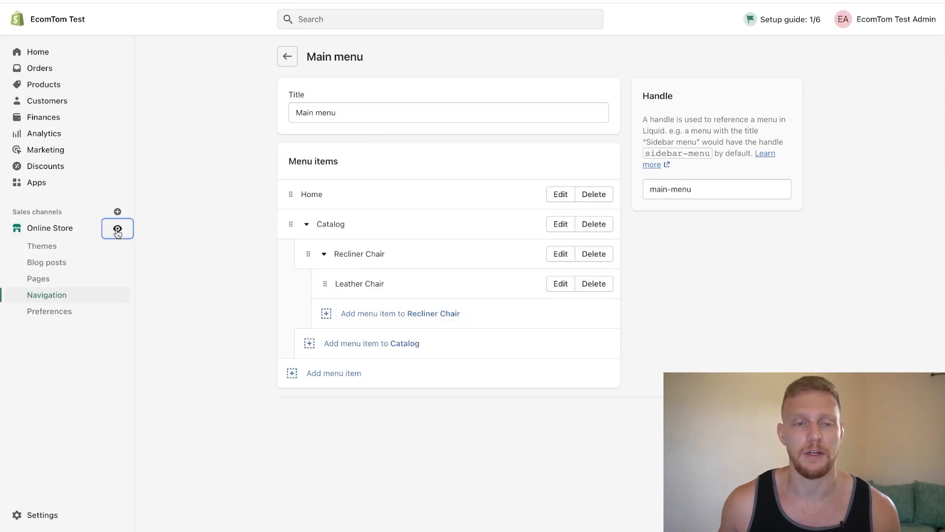
pyautogui.click(117, 228)
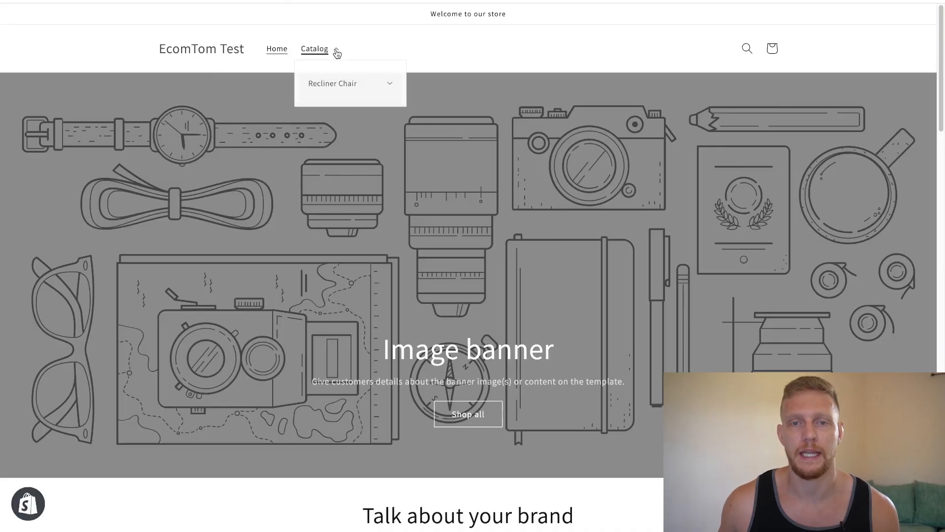
# Expand Catalog and Recliner Chair on the storefront to show Leather Chair.
pyautogui.click(332, 83)
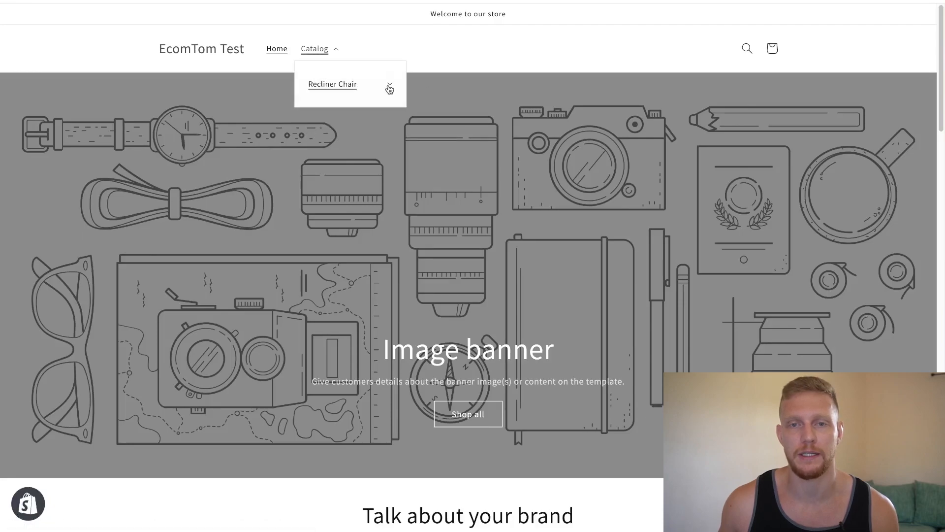
pyautogui.click(389, 88)
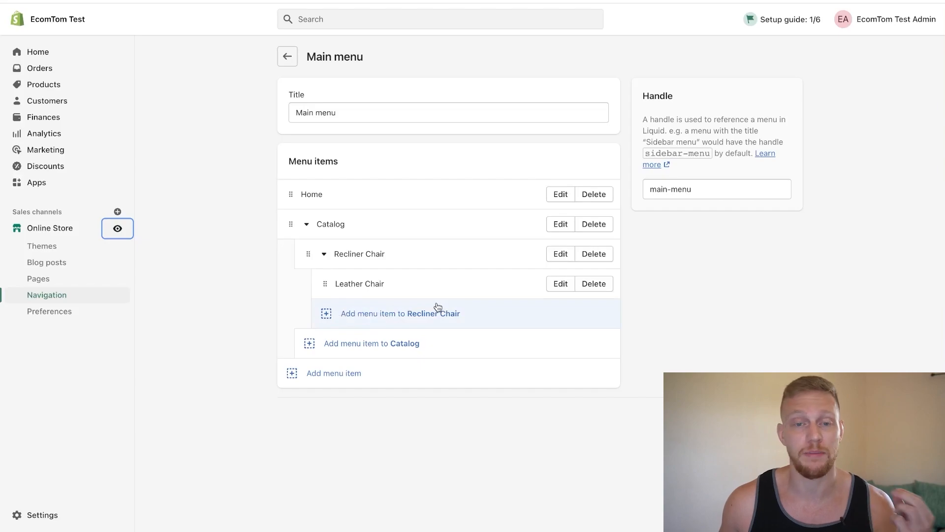
# Add a 'Lawn Chair' item inside Recliner Chair.
pyautogui.click(399, 314)
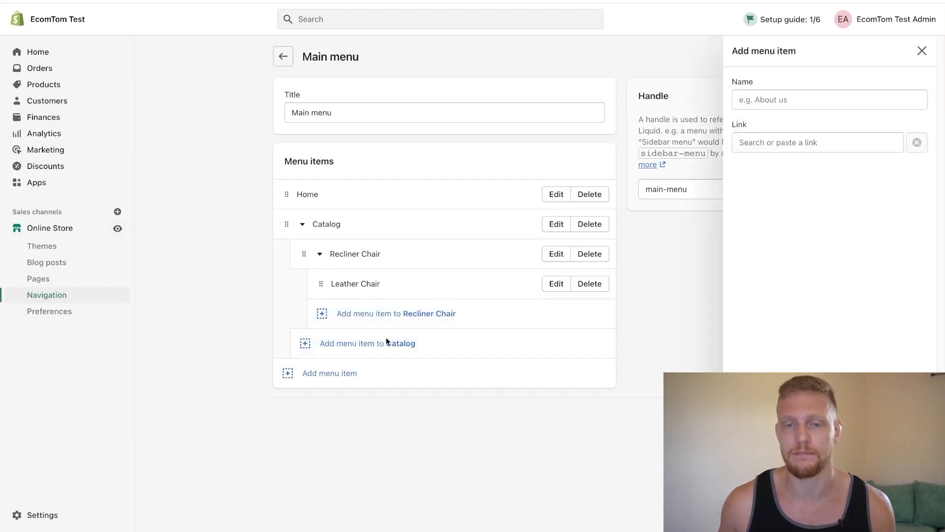
pyautogui.click(829, 100)
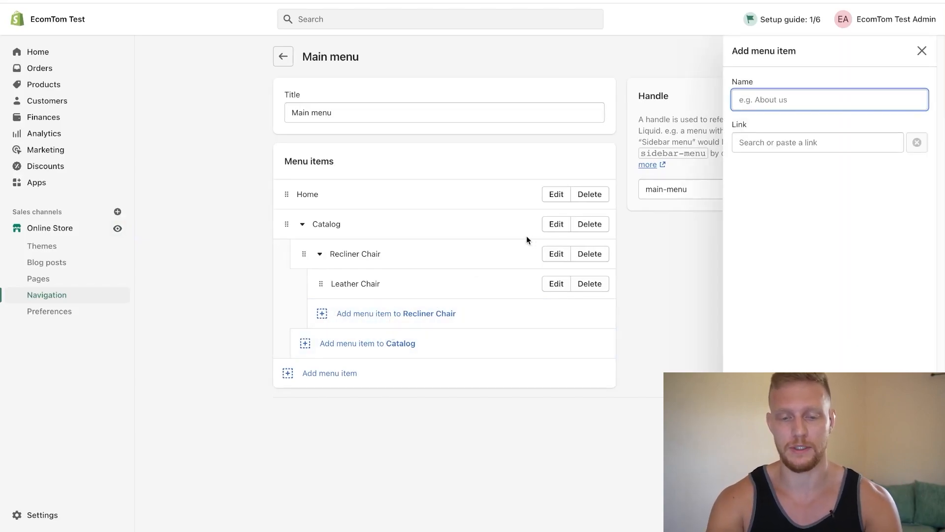
pyautogui.write('Lawn Cha')
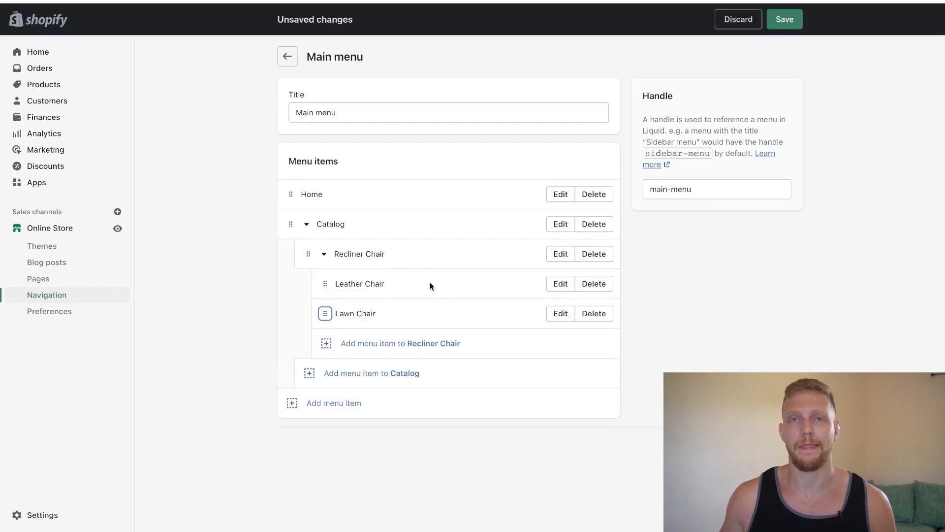
pyautogui.moveTo(435, 284)
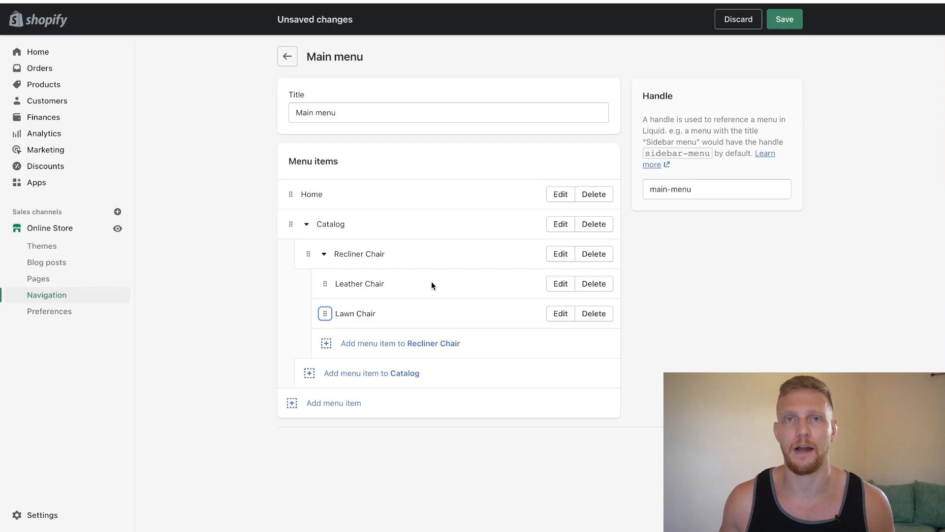
pyautogui.moveTo(233, 300)
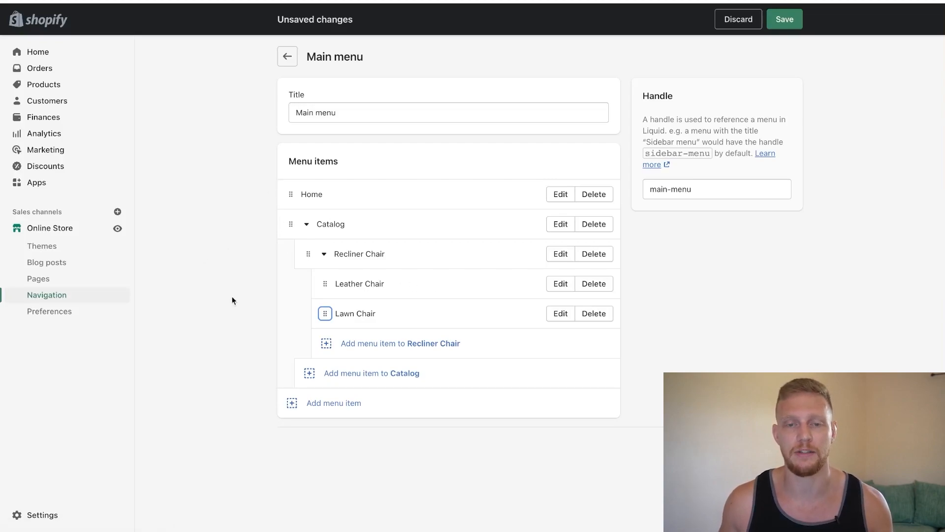
pyautogui.moveTo(425, 351)
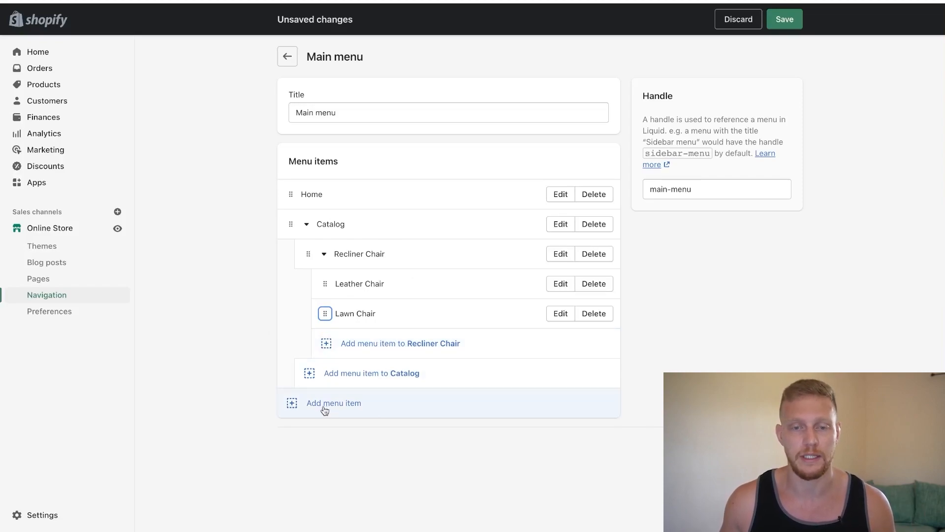
pyautogui.moveTo(357, 306)
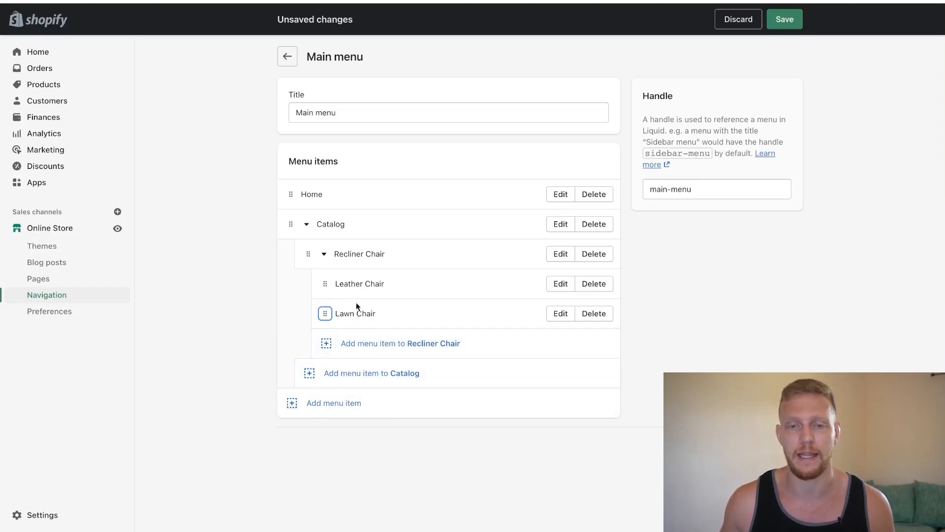